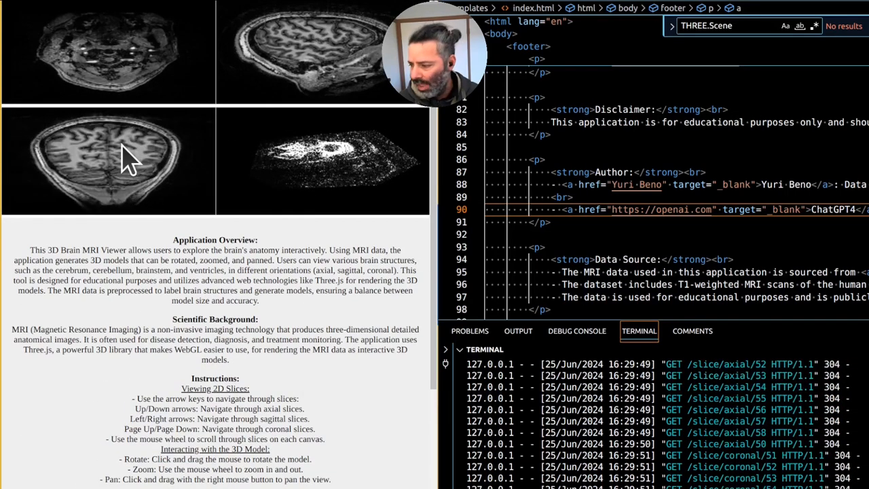
Scroll the OpenNeuro MRI portal down to the dataset search results
{"action": "scroll", "scroll_direction": "down", "scroll_amount": 3}
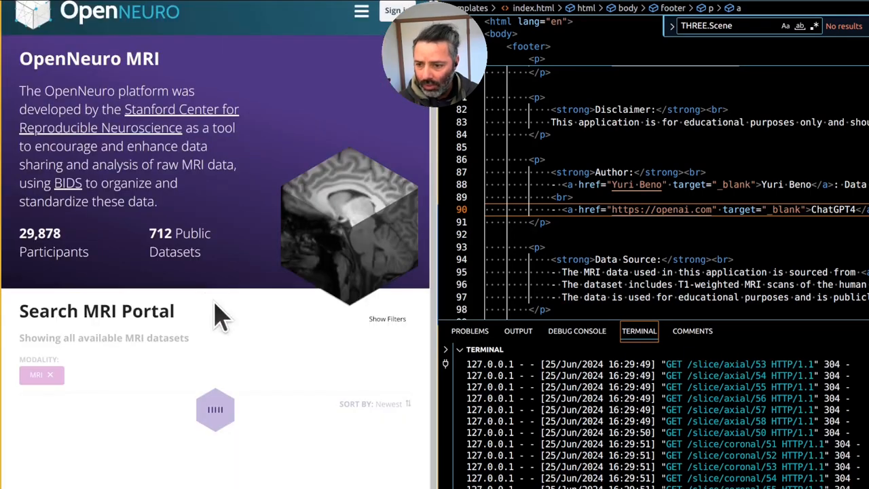
{"action": "mouse_move", "coordinate": [176, 380]}
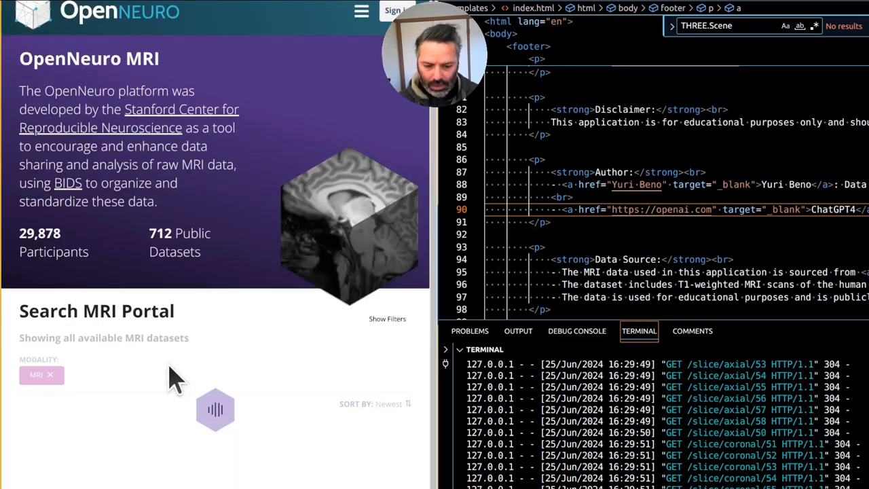
{"action": "scroll", "scroll_direction": "down", "scroll_amount": 3}
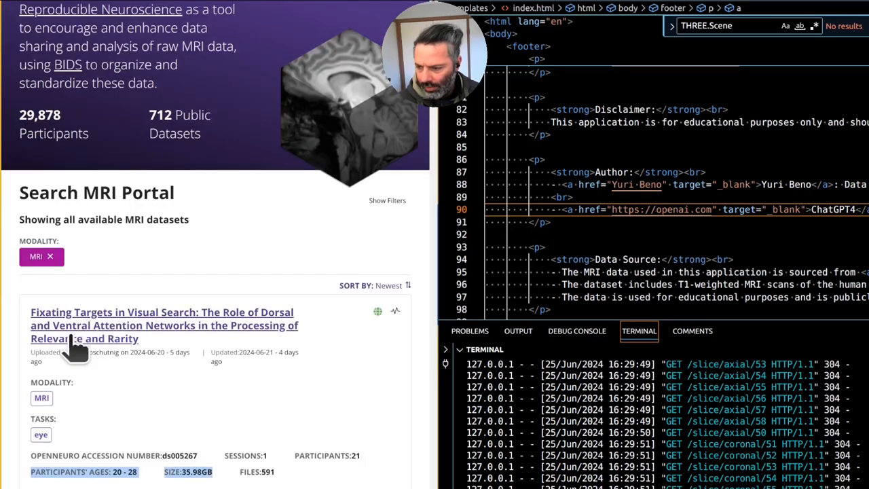
{"action": "mouse_move", "coordinate": [81, 339]}
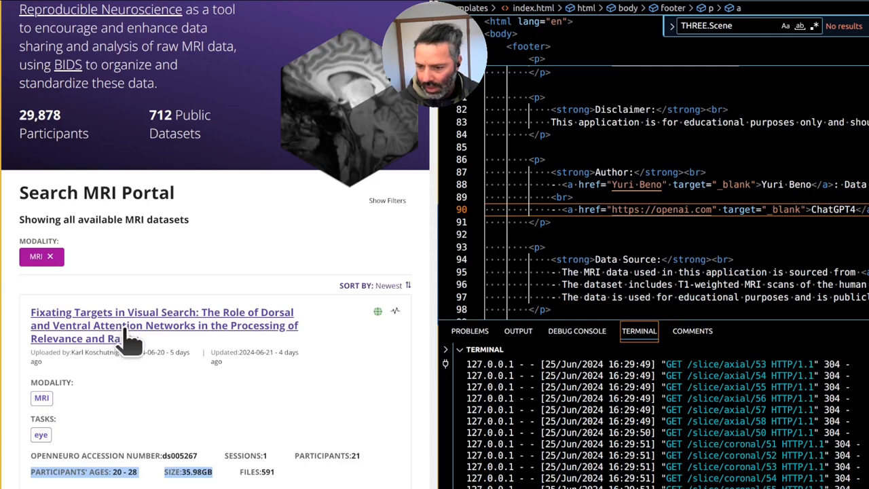
{"action": "mouse_move", "coordinate": [121, 387]}
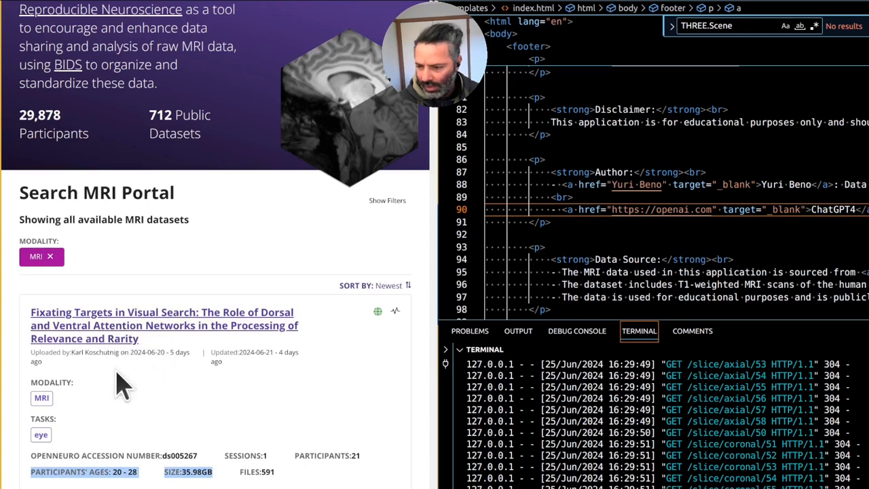
{"action": "mouse_move", "coordinate": [143, 360]}
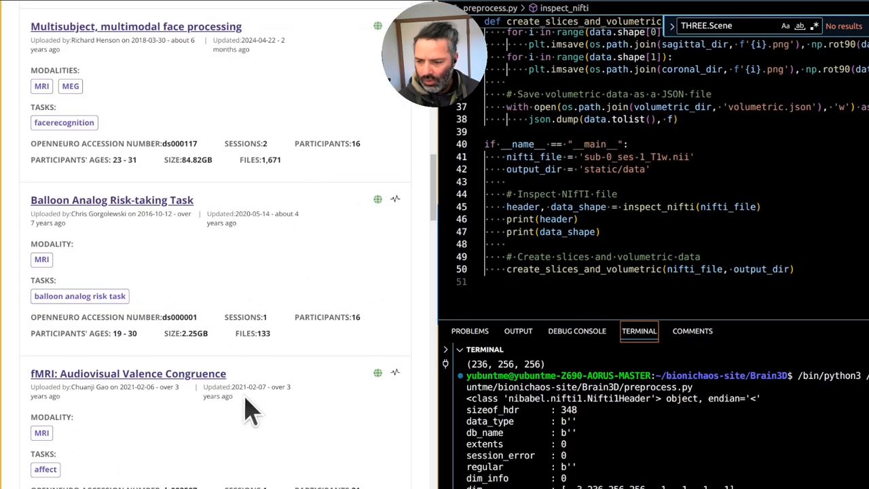
{"action": "mouse_move", "coordinate": [190, 387]}
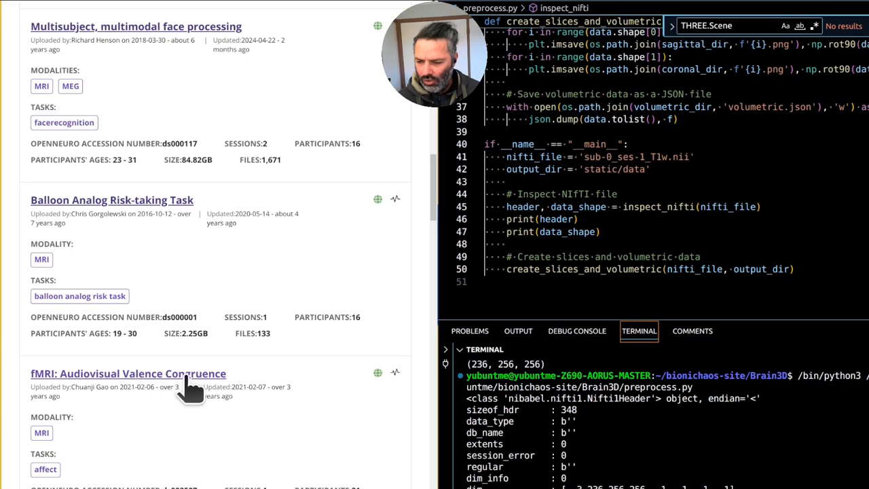
Scroll the MRI dataset list down to the cannabis MRI, object recognition and EEGLAB face-processing datasets
{"action": "scroll", "scroll_direction": "down", "scroll_amount": 3}
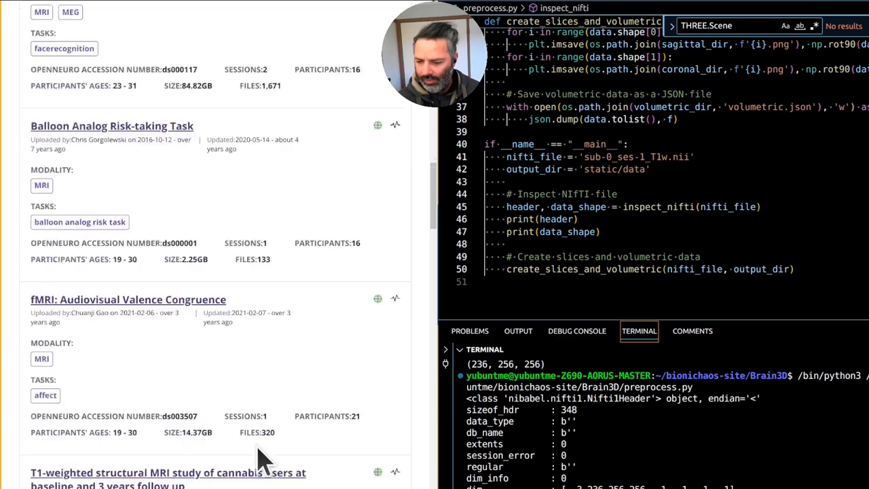
{"action": "scroll", "scroll_direction": "down", "scroll_amount": 3}
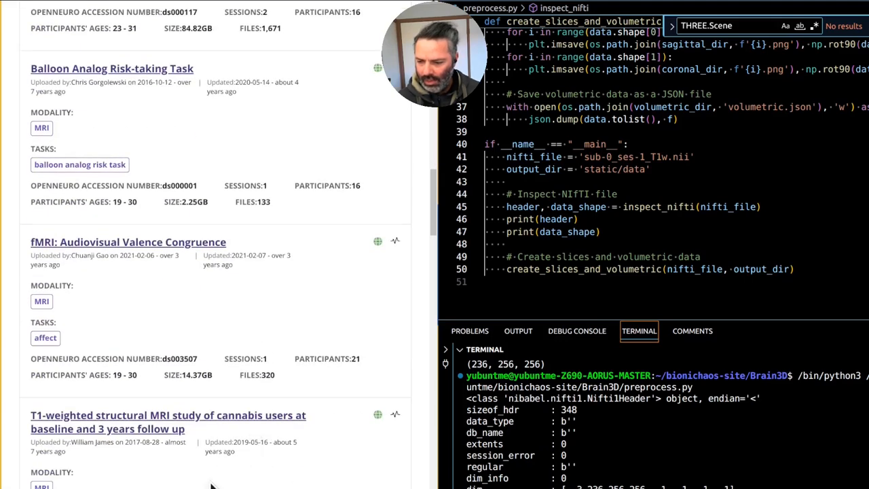
{"action": "scroll", "scroll_direction": "down", "scroll_amount": 3}
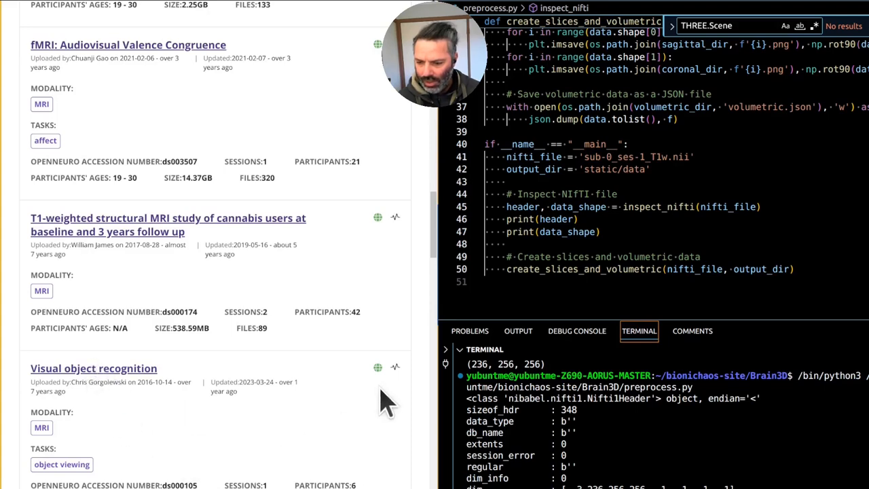
{"action": "mouse_move", "coordinate": [109, 377]}
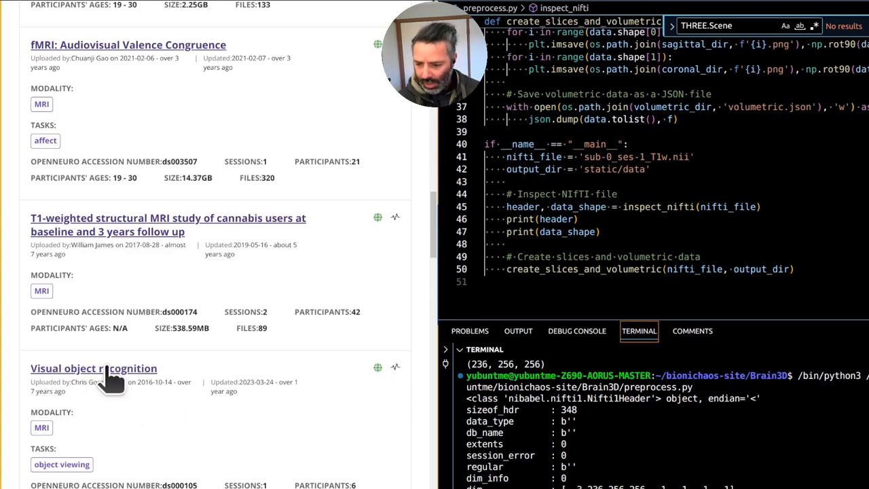
{"action": "scroll", "scroll_direction": "down", "scroll_amount": 3}
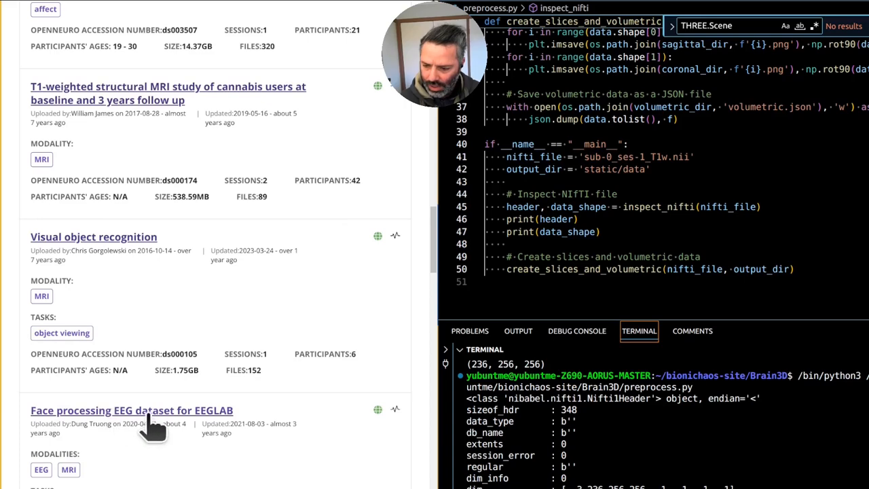
{"action": "mouse_move", "coordinate": [251, 421]}
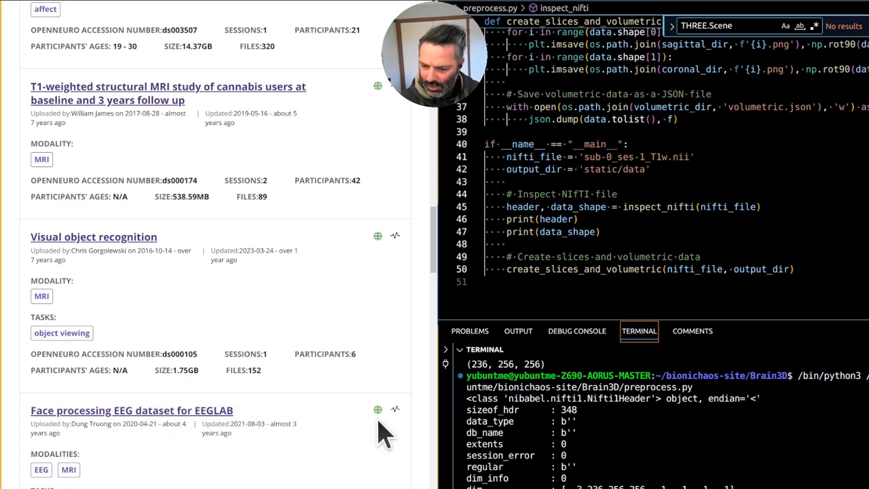
{"action": "scroll", "scroll_direction": "down", "scroll_amount": 3}
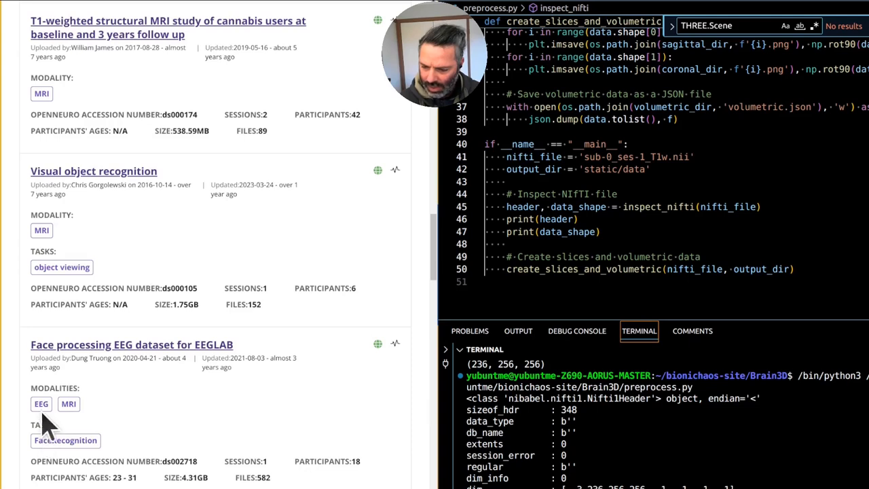
{"action": "mouse_move", "coordinate": [79, 358]}
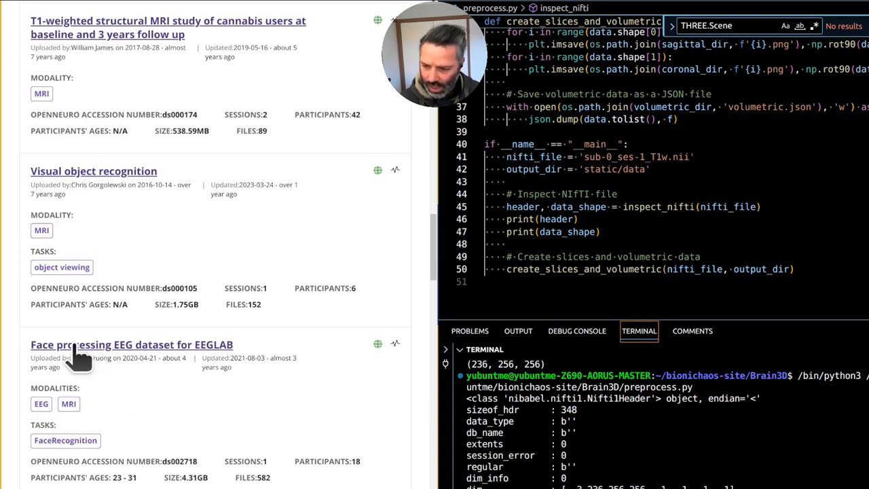
{"action": "mouse_move", "coordinate": [149, 391]}
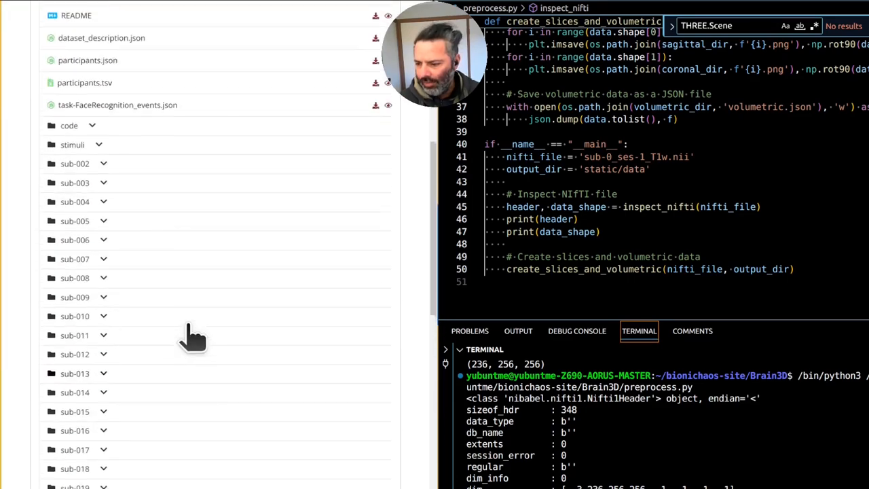
Expand the dataset's stimuli folder and preview one of its stimulus image files
{"action": "left_click", "coordinate": [72, 144]}
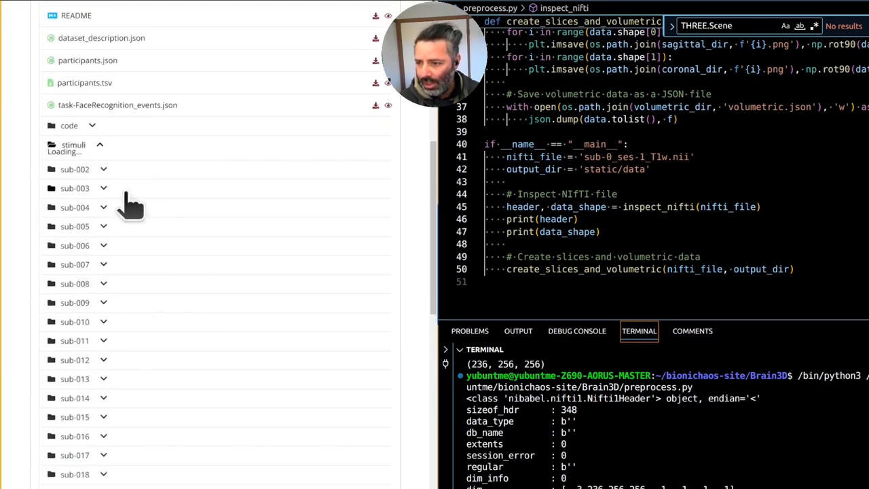
{"action": "left_click", "coordinate": [73, 144]}
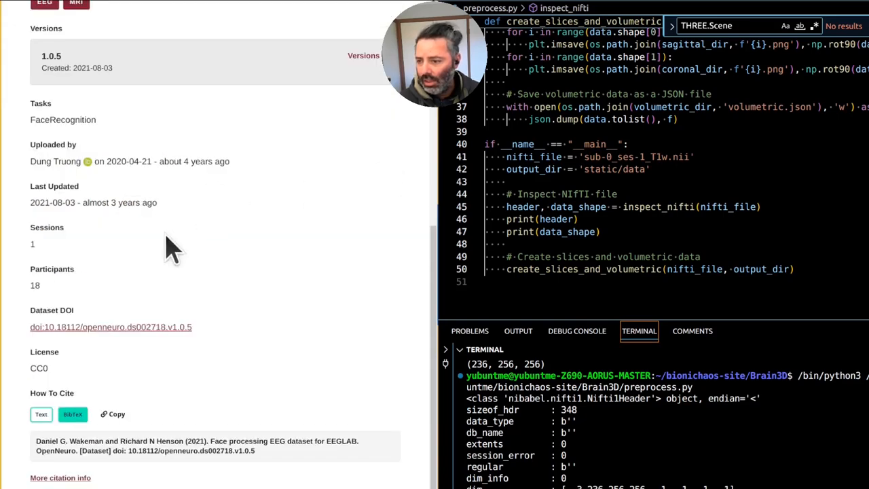
{"action": "scroll", "scroll_direction": "up", "scroll_amount": 3}
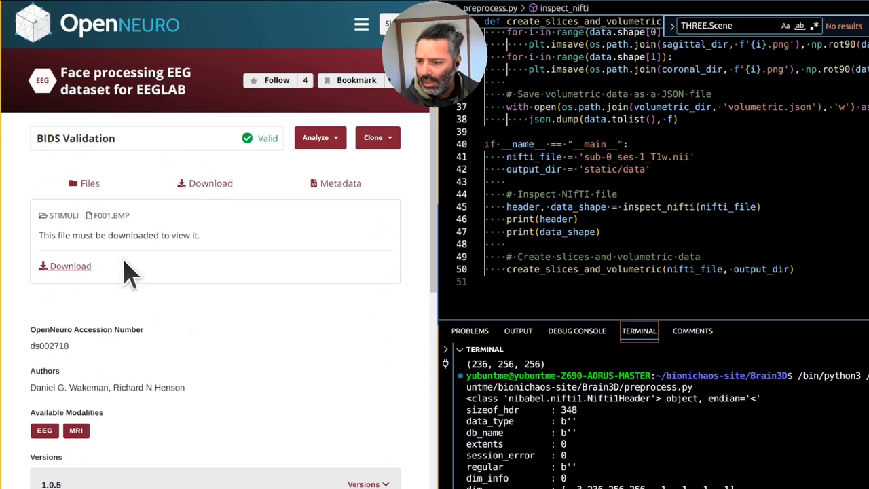
{"action": "mouse_move", "coordinate": [129, 237]}
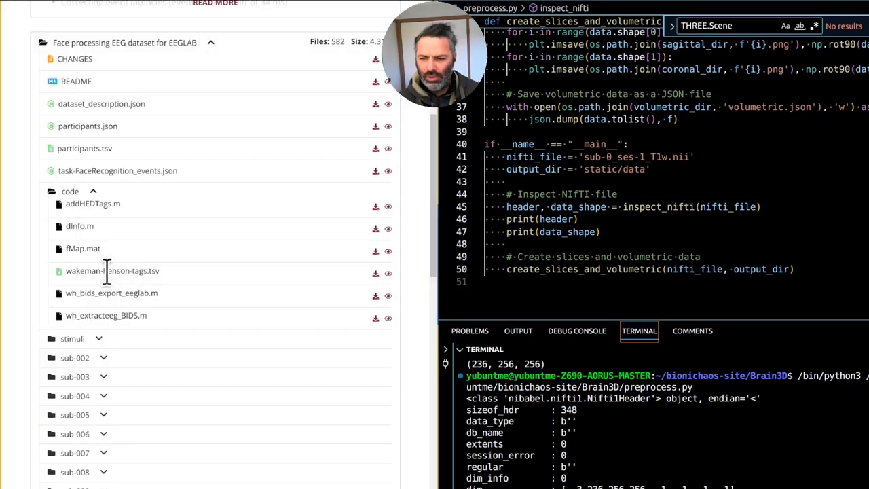
{"action": "mouse_move", "coordinate": [275, 309]}
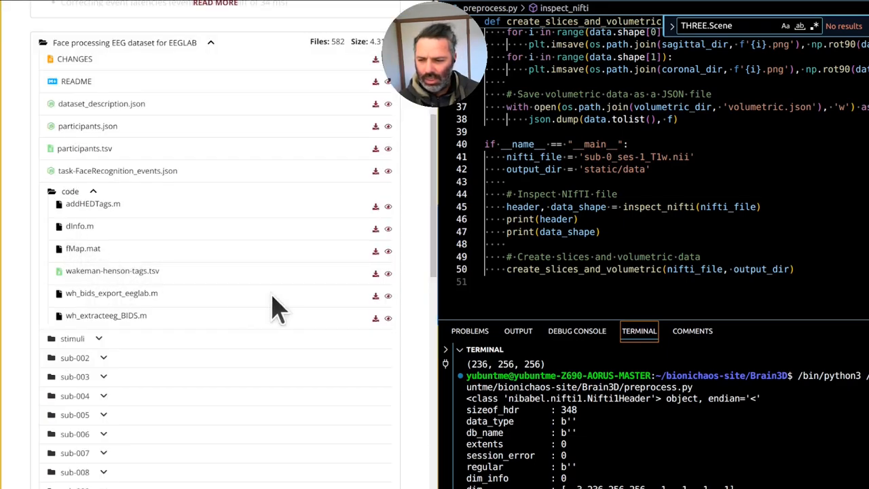
{"action": "mouse_move", "coordinate": [108, 292]}
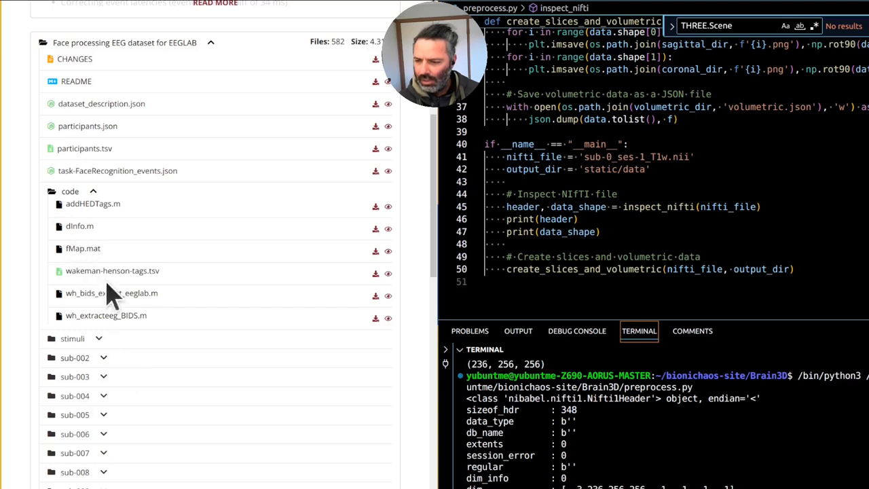
Collapse the code folder and reveal the files inside sub-009's subfolders
{"action": "left_click", "coordinate": [71, 190]}
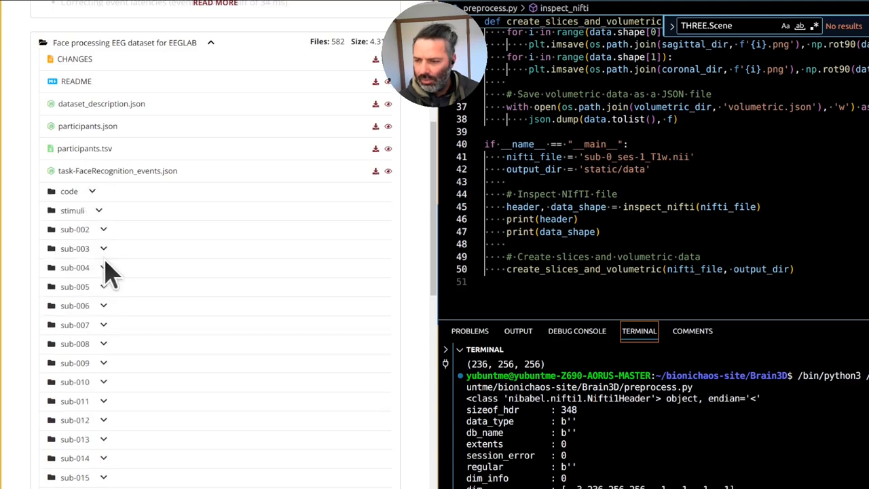
{"action": "scroll", "scroll_direction": "down", "scroll_amount": 3}
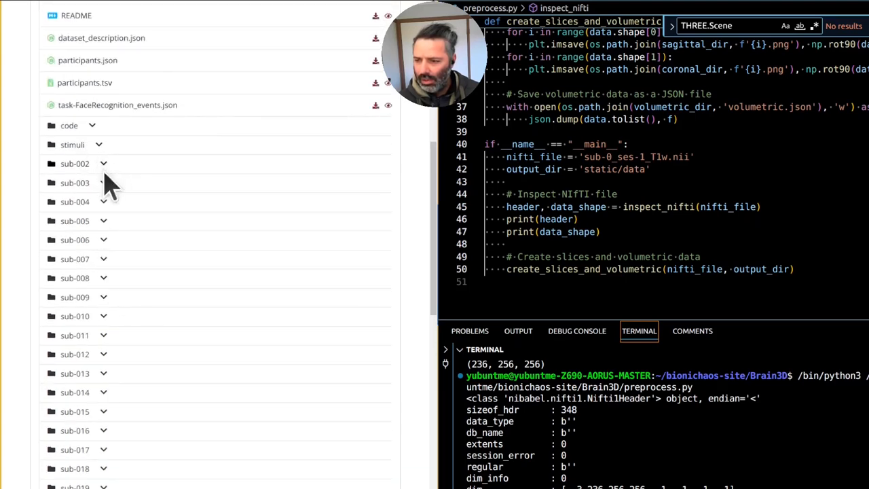
{"action": "mouse_move", "coordinate": [109, 312]}
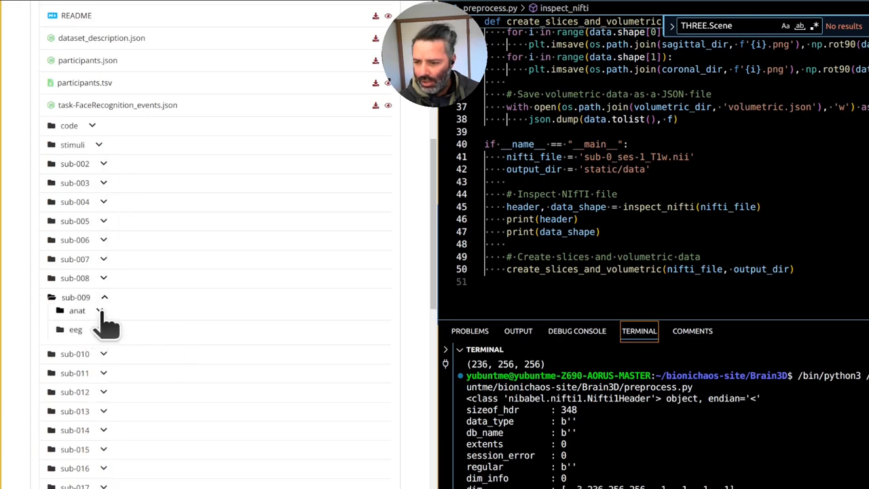
{"action": "left_click", "coordinate": [76, 310]}
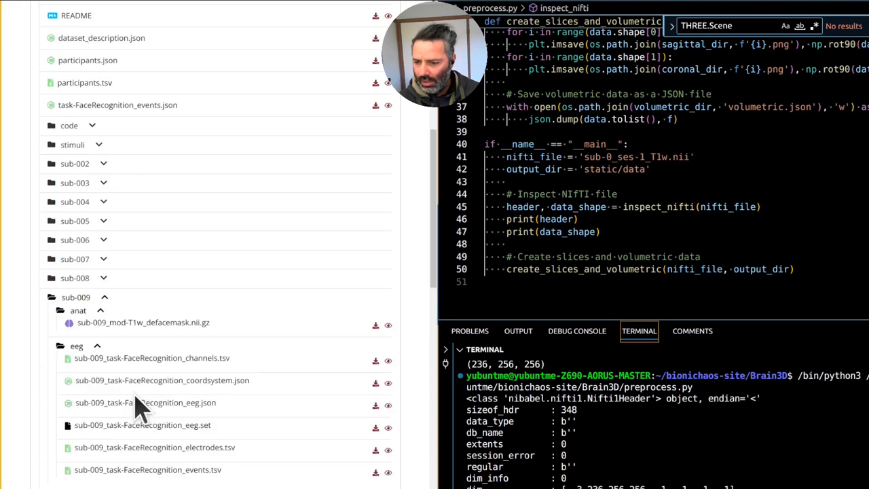
{"action": "mouse_move", "coordinate": [138, 447]}
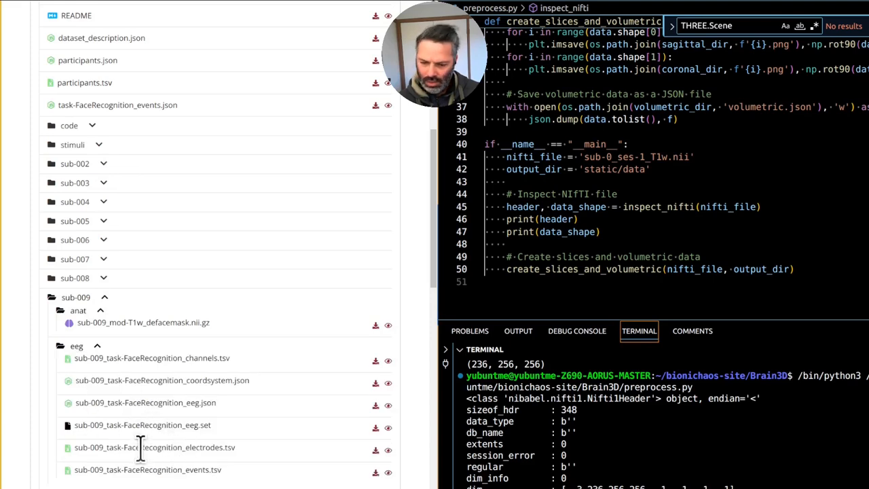
{"action": "mouse_move", "coordinate": [130, 402]}
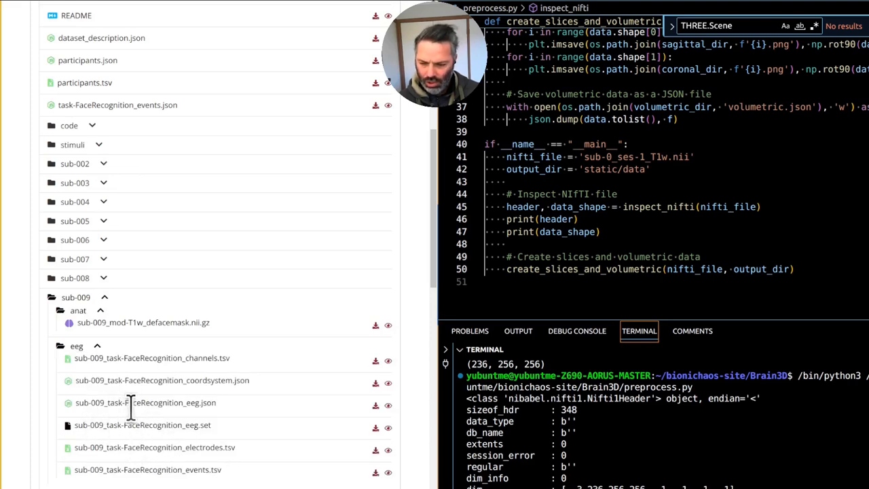
{"action": "mouse_move", "coordinate": [370, 408]}
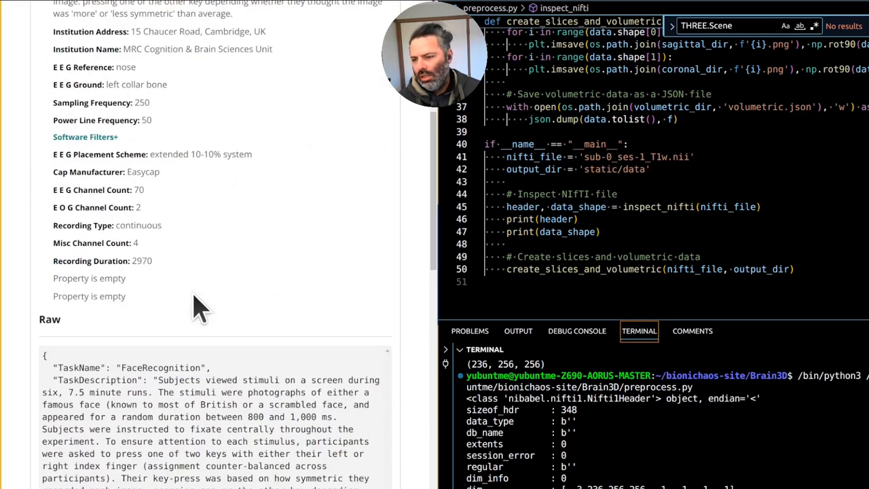
View the sub-009 EEG JSON and highlight its channel count and recording details
{"action": "scroll", "scroll_direction": "up", "scroll_amount": 3}
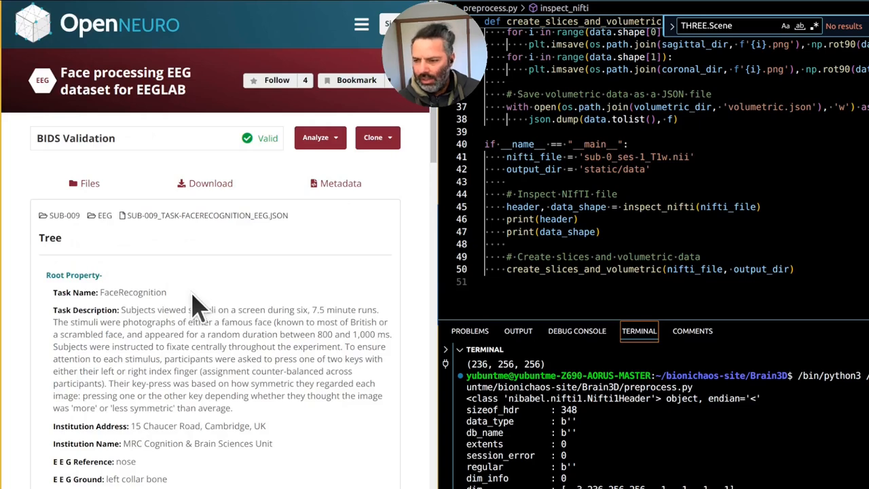
{"action": "scroll", "scroll_direction": "down", "scroll_amount": 3}
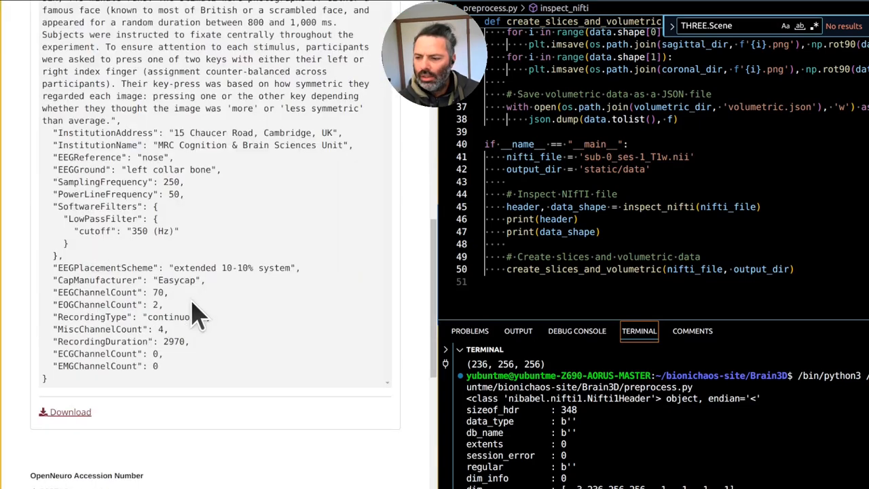
{"action": "left_click_drag", "start_coordinate": [197, 312], "coordinate": [243, 383]}
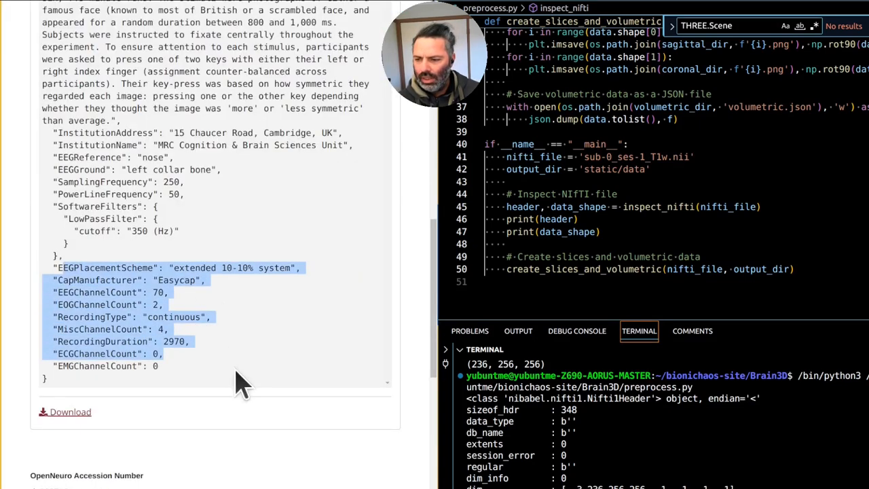
{"action": "scroll", "scroll_direction": "up", "scroll_amount": 3}
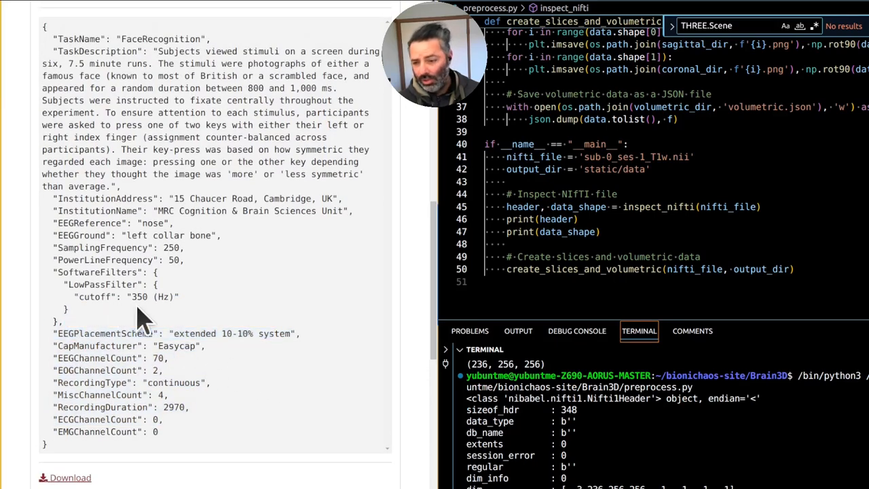
{"action": "mouse_move", "coordinate": [125, 292]}
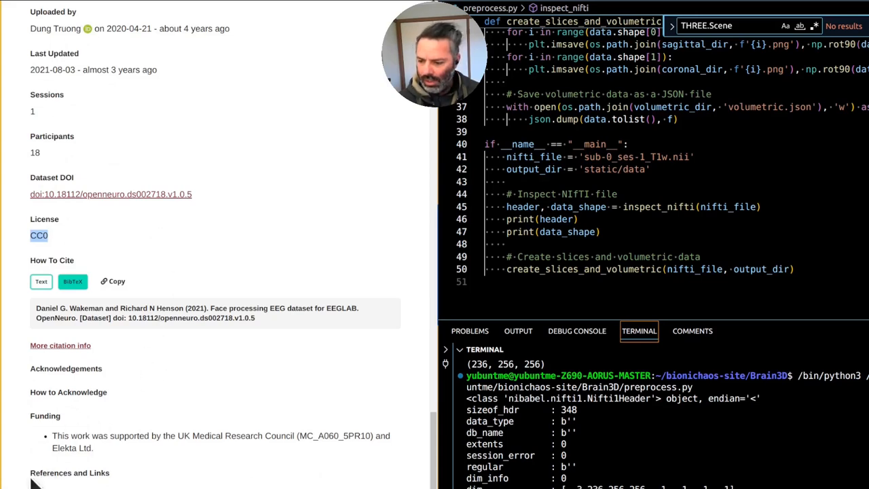
{"action": "mouse_move", "coordinate": [215, 394]}
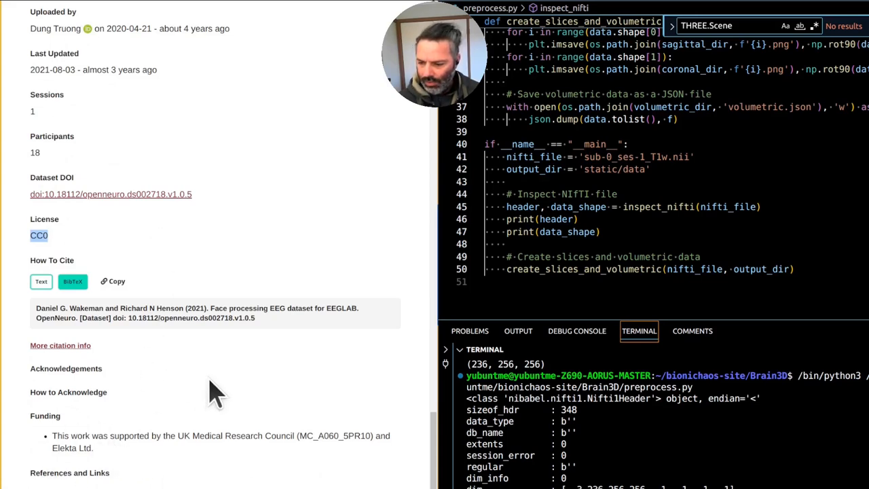
Scroll back up from the citation info to sub-009's anat and eeg files
{"action": "scroll", "scroll_direction": "up", "scroll_amount": 3}
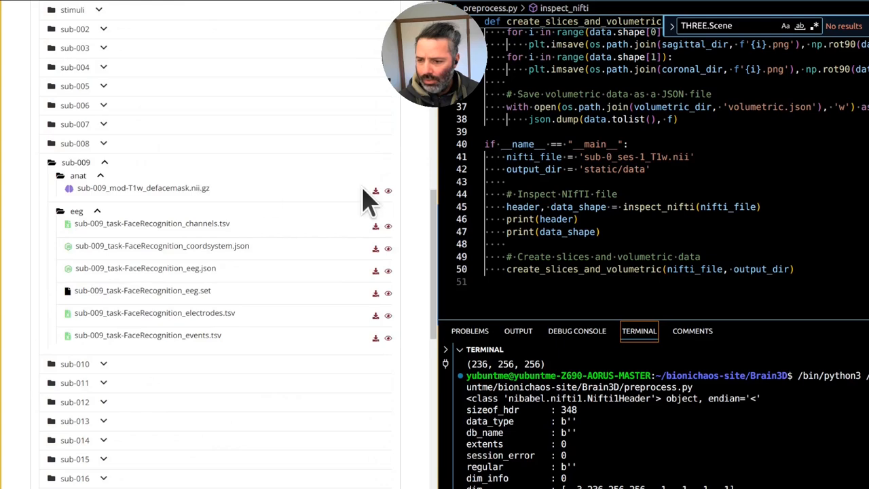
{"action": "mouse_move", "coordinate": [414, 215]}
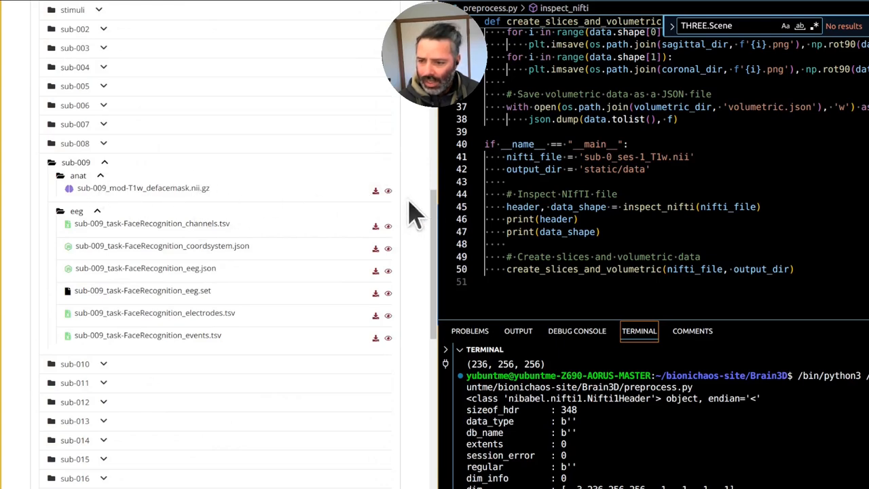
{"action": "mouse_move", "coordinate": [187, 189]}
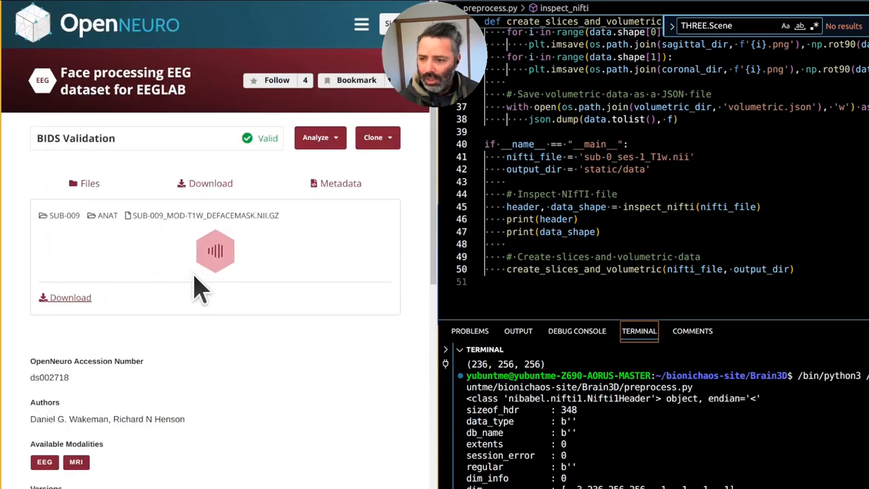
{"action": "mouse_move", "coordinate": [115, 48]}
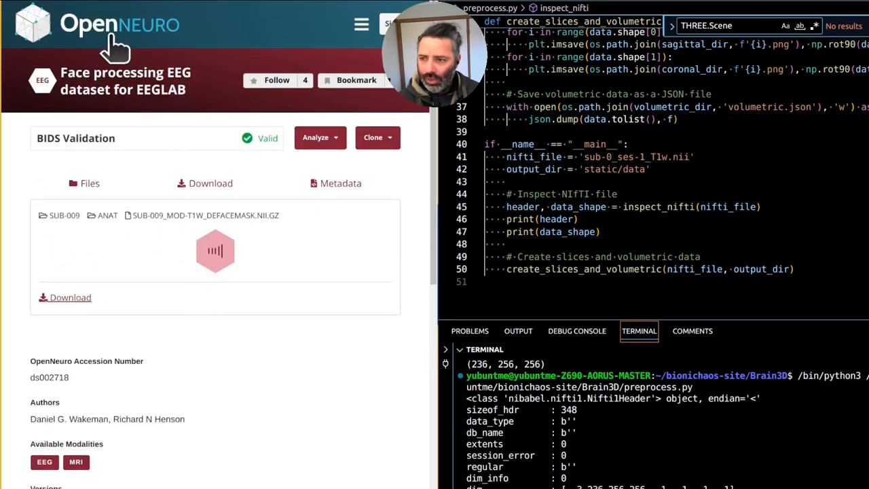
View sub-009_mod-T1w_defacemask.nii.gz in OpenNeuro's NIfTI viewer
{"action": "left_click", "coordinate": [215, 250]}
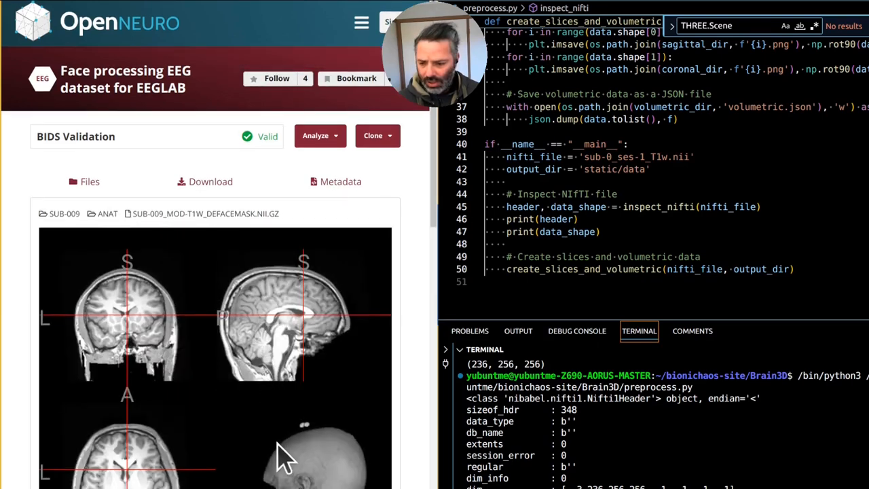
{"action": "mouse_move", "coordinate": [313, 475]}
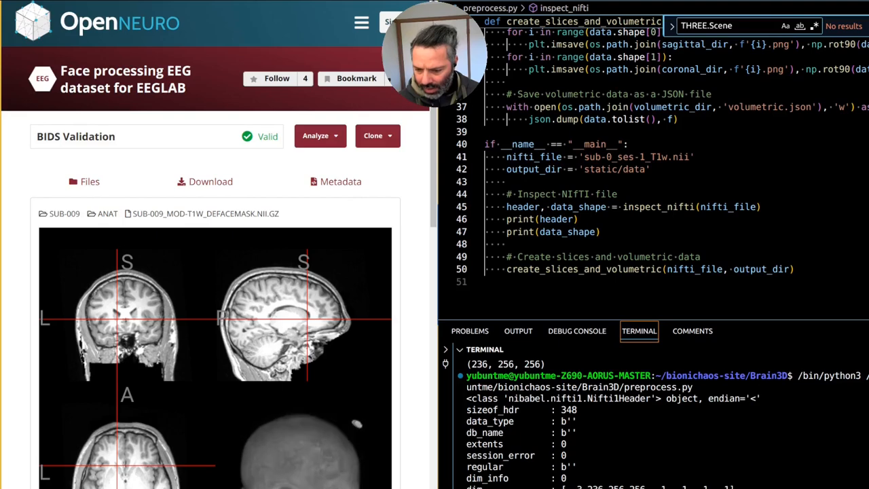
{"action": "mouse_move", "coordinate": [424, 393]}
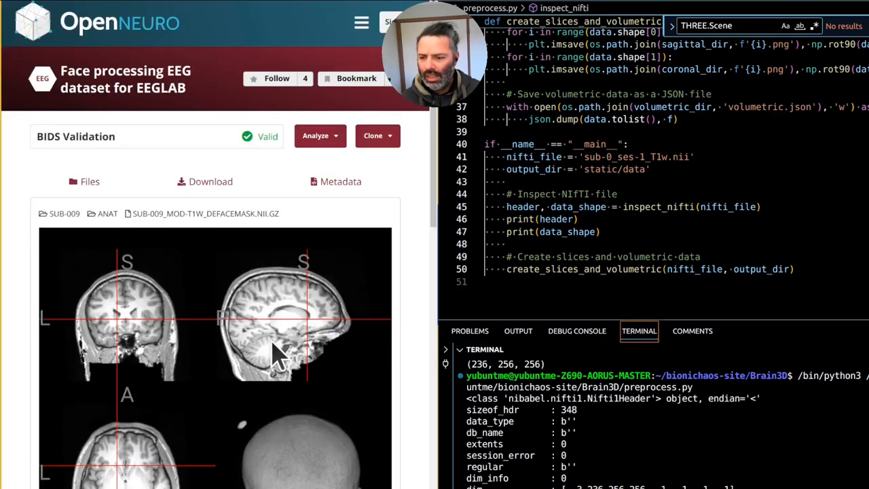
Move the crosshair through the brain slices and rotate the 3D head render
{"action": "left_click", "coordinate": [138, 315]}
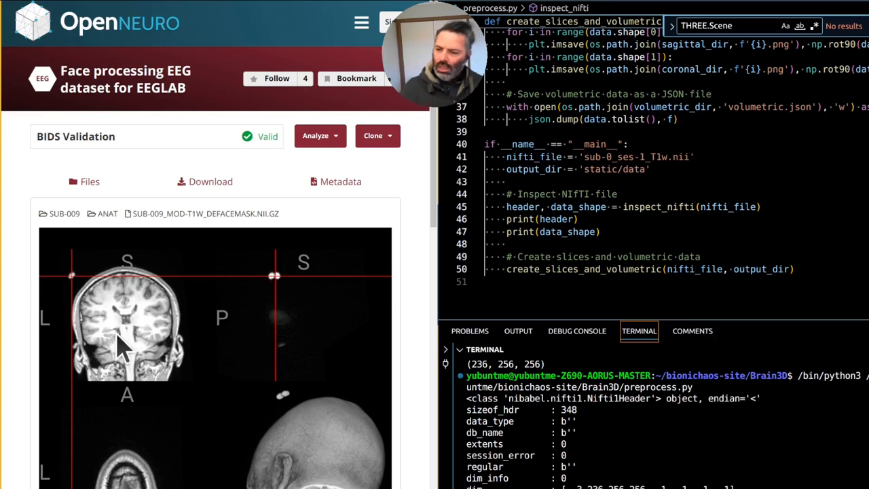
{"action": "left_click", "coordinate": [282, 320]}
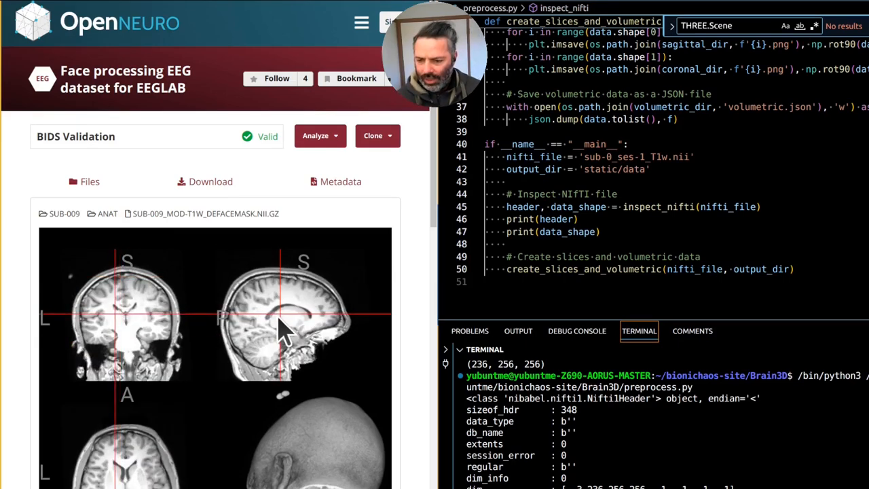
{"action": "scroll", "scroll_direction": "down", "scroll_amount": 3}
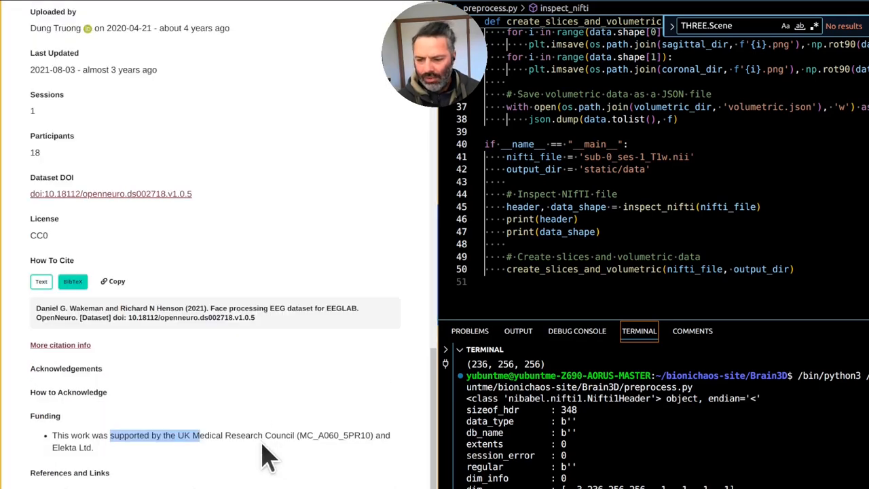
{"action": "mouse_move", "coordinate": [55, 454]}
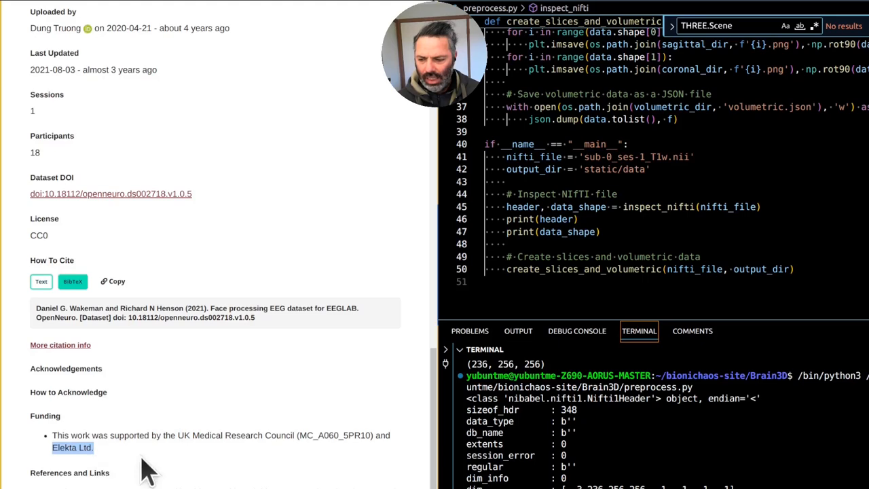
{"action": "mouse_move", "coordinate": [179, 434]}
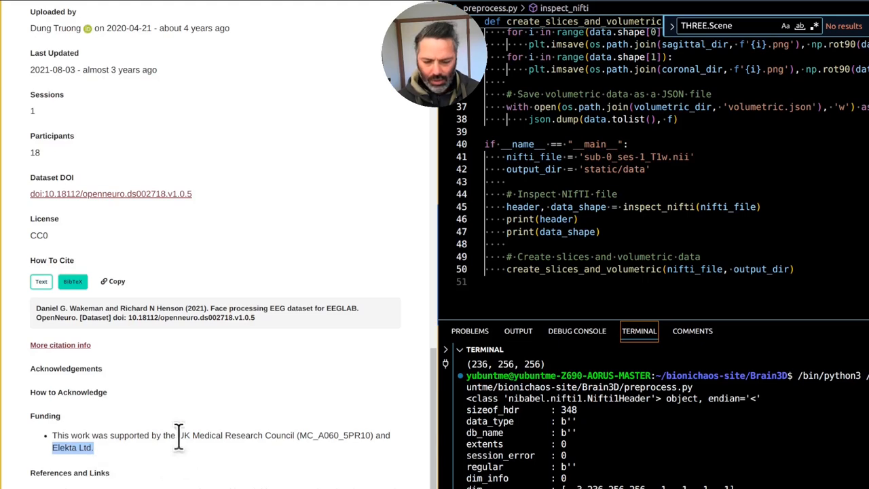
{"action": "scroll", "scroll_direction": "up", "scroll_amount": 3}
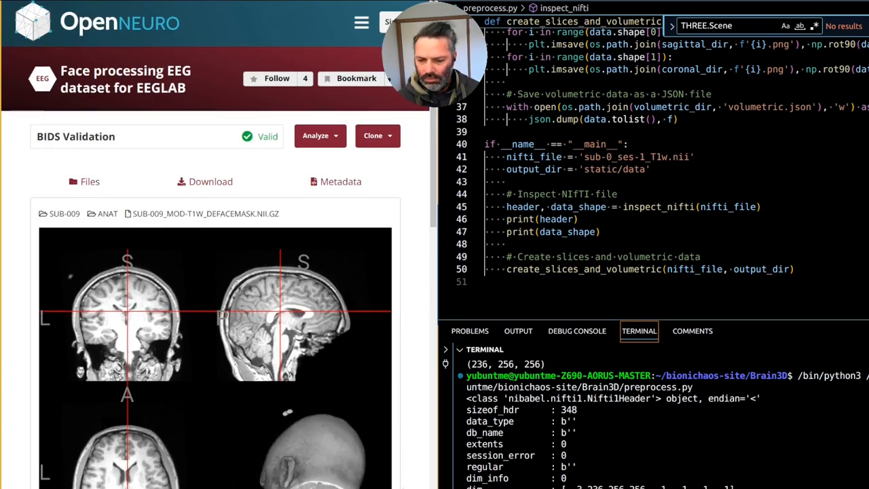
{"action": "scroll", "scroll_direction": "down", "scroll_amount": 3}
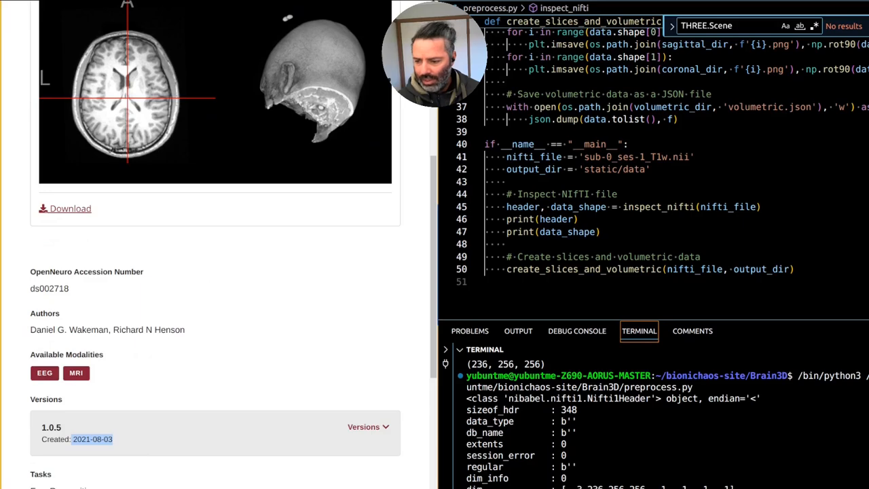
{"action": "scroll", "scroll_direction": "down", "scroll_amount": 3}
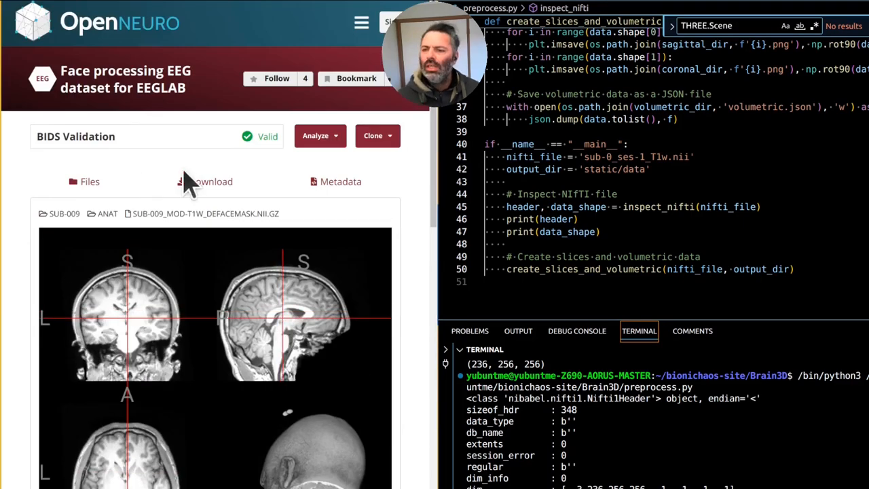
{"action": "mouse_move", "coordinate": [206, 182]}
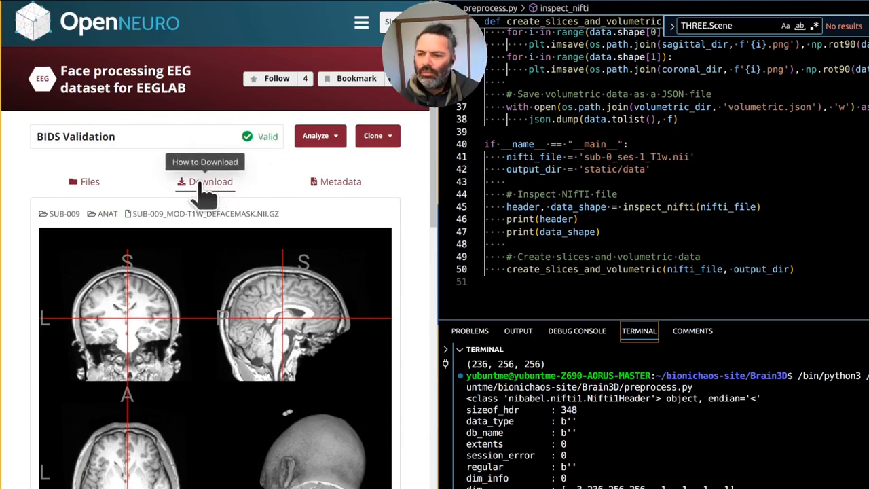
Review the Download tab's browser, S3, Node.js, DataLad and shell script methods
{"action": "left_click", "coordinate": [210, 182]}
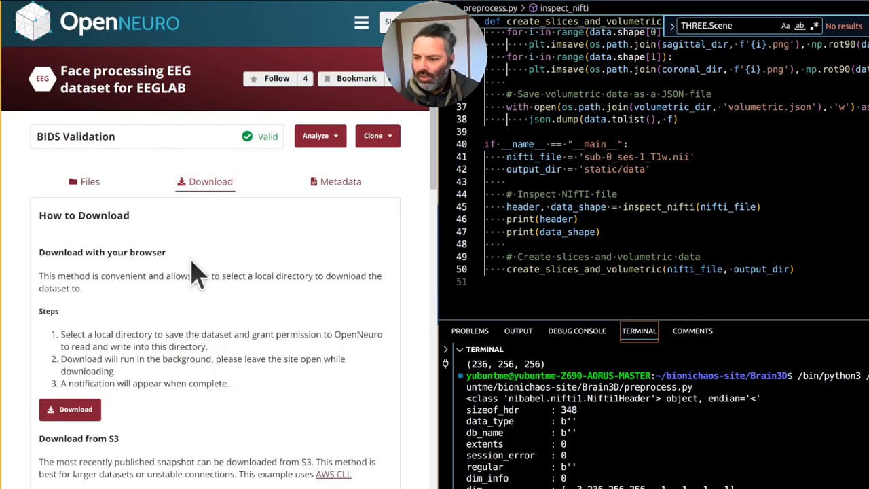
{"action": "scroll", "scroll_direction": "down", "scroll_amount": 3}
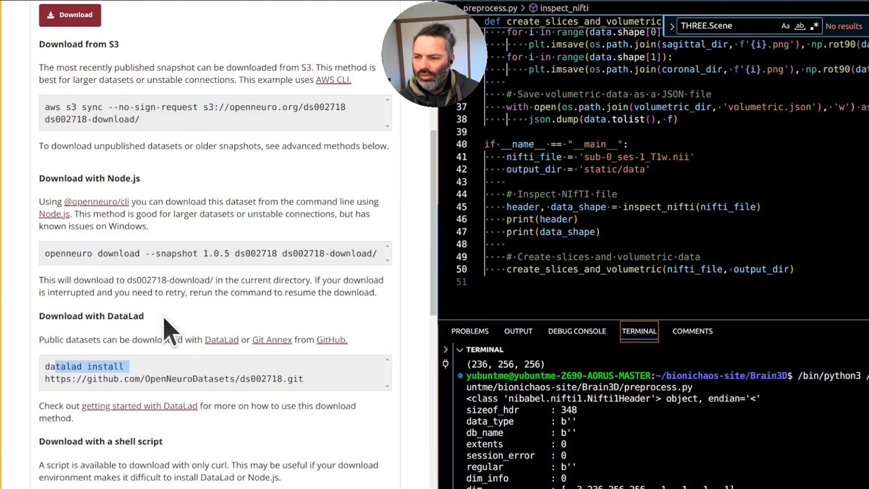
{"action": "scroll", "scroll_direction": "up", "scroll_amount": 3}
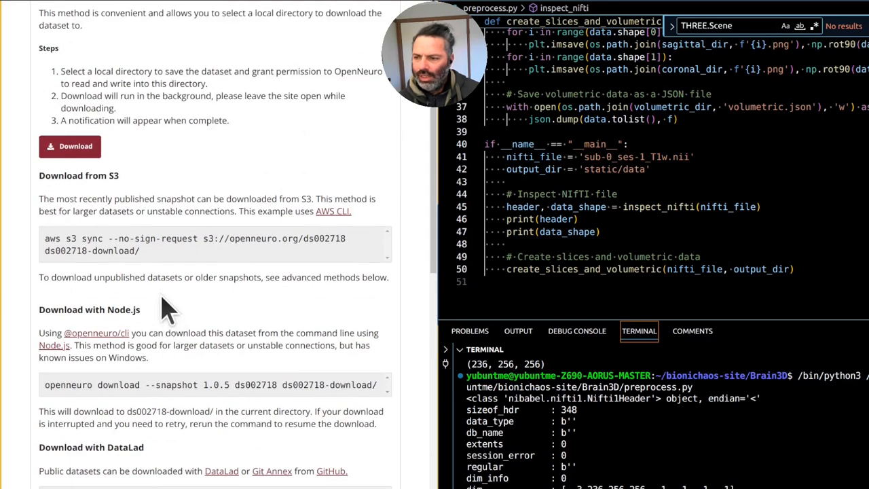
{"action": "scroll", "scroll_direction": "up", "scroll_amount": 3}
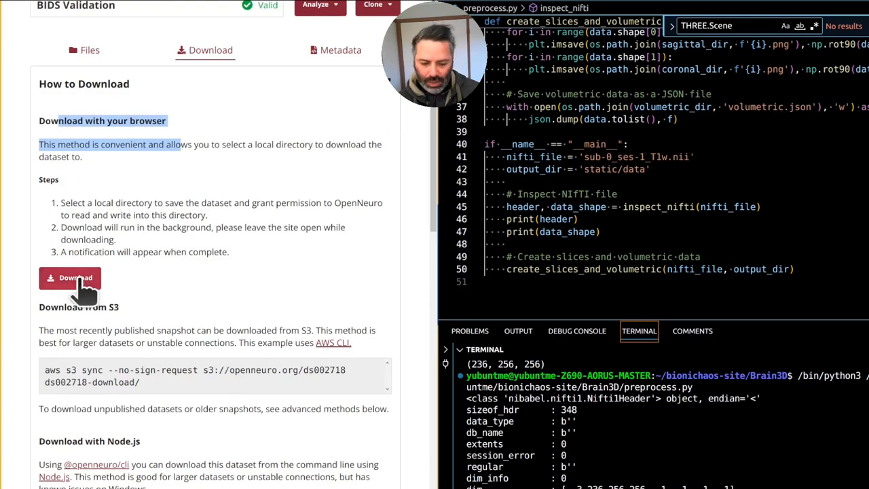
Start a browser download of the whole dataset, cancel the folder picker and return to the file listing
{"action": "left_click", "coordinate": [71, 277]}
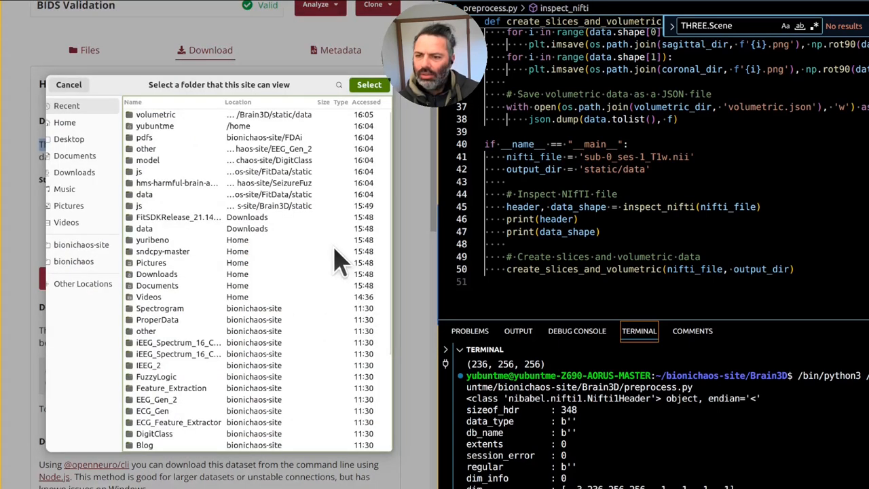
{"action": "left_click", "coordinate": [68, 84]}
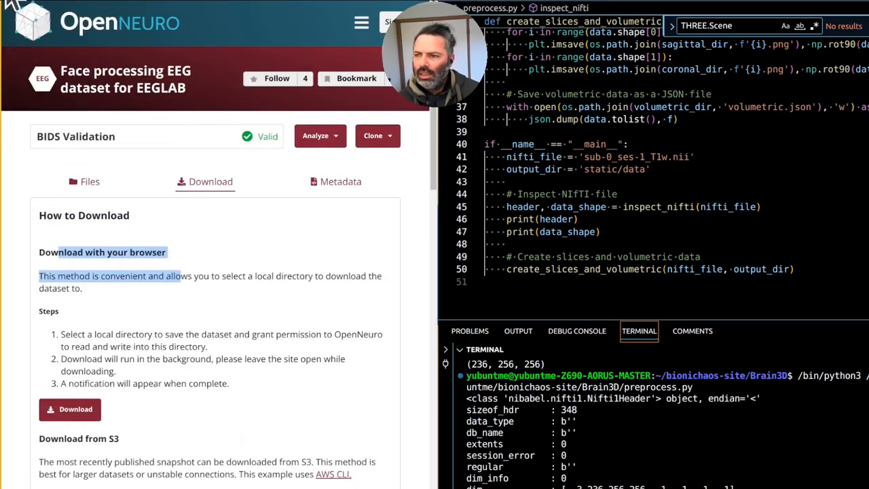
{"action": "left_click", "coordinate": [90, 182]}
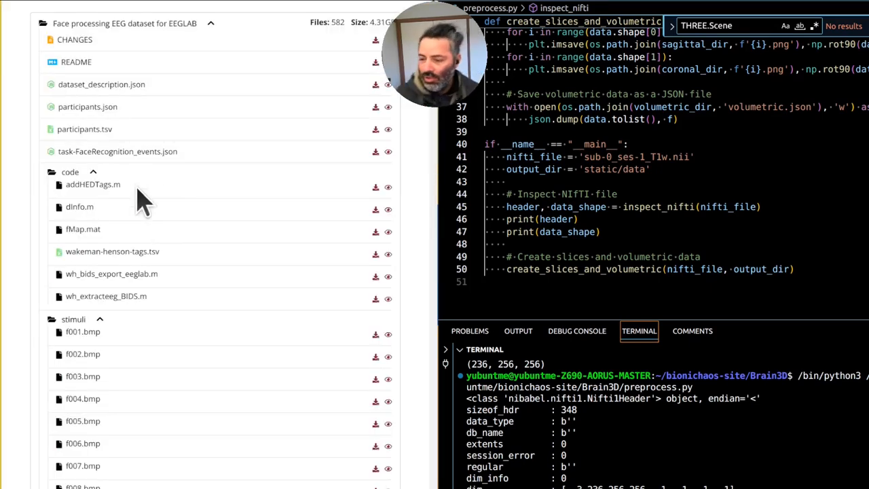
{"action": "mouse_move", "coordinate": [106, 356]}
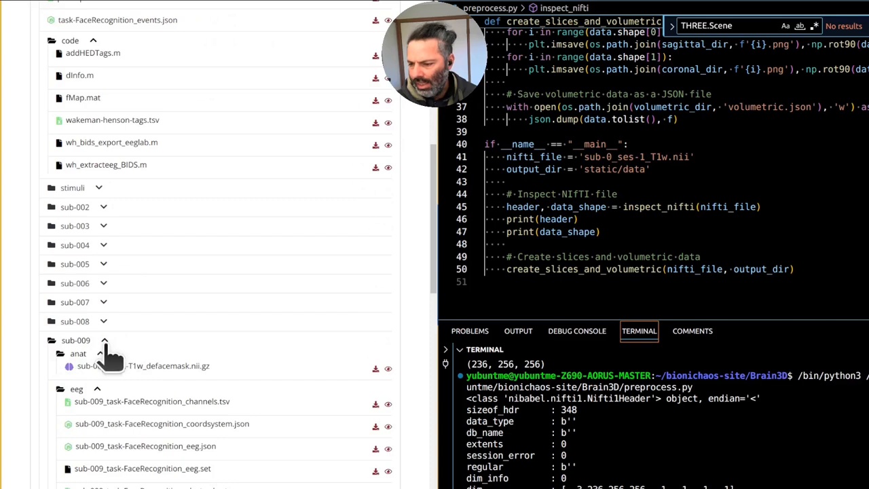
{"action": "mouse_move", "coordinate": [329, 383]}
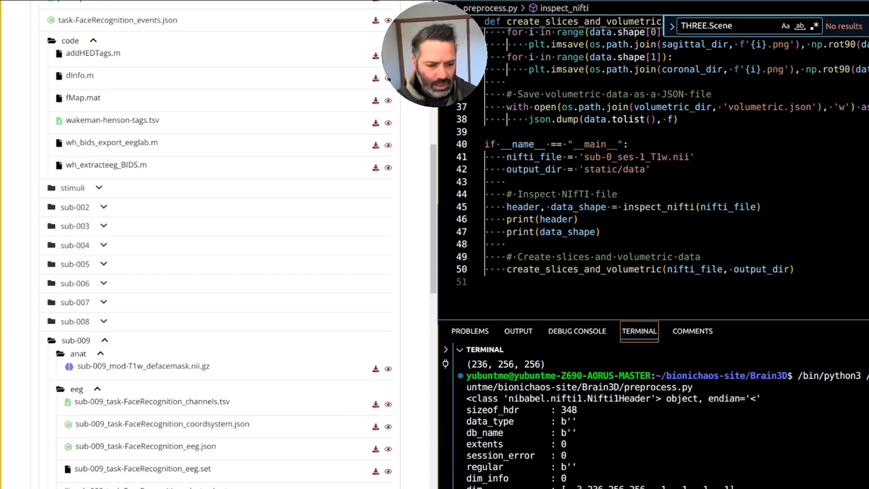
Download sub-009_mod-T1w_defacemask.nii.gz, which opens in VS Code as an undisplayable binary
{"action": "left_click", "coordinate": [144, 365]}
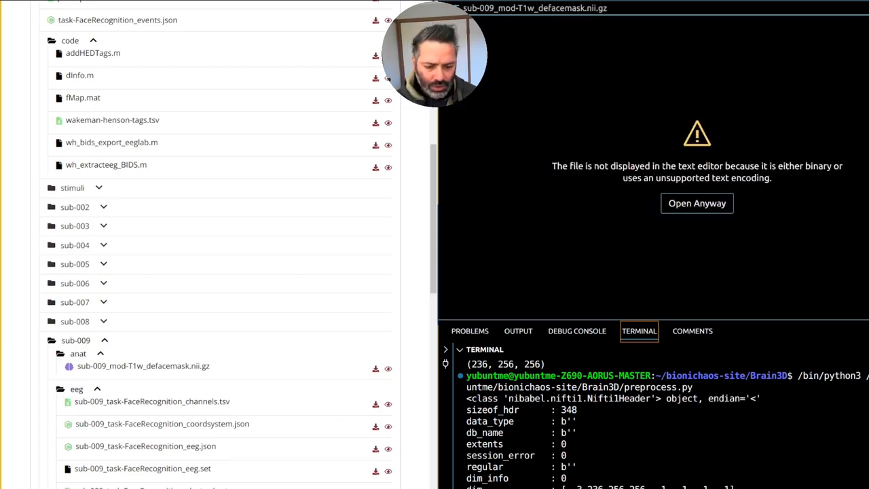